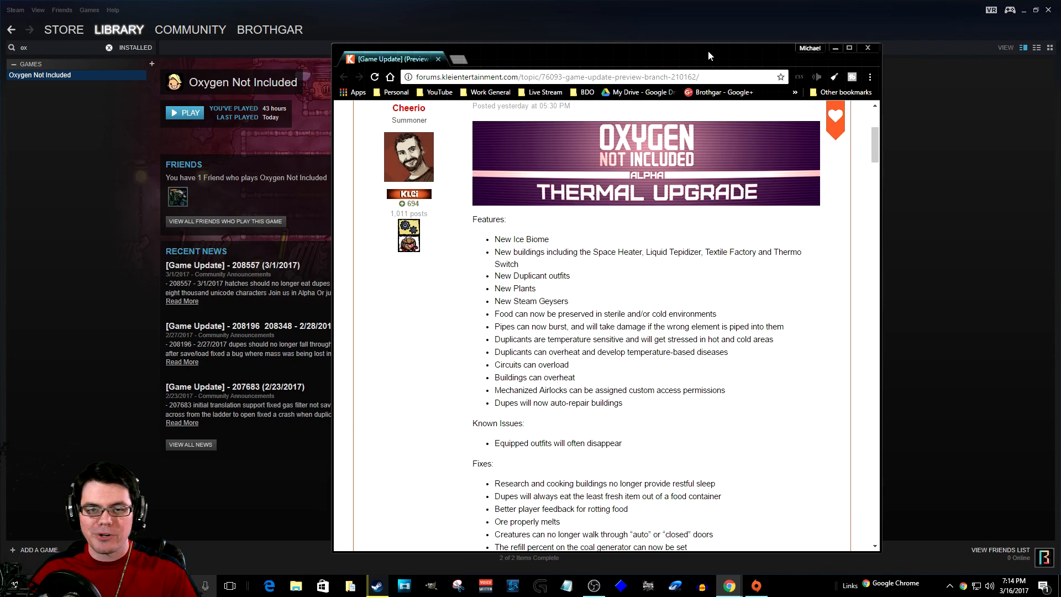
- Dismiss patch notes and open Oxygen Not Included's Betas dropdown listing thermal_upgrade_preview
left_click(867, 47)
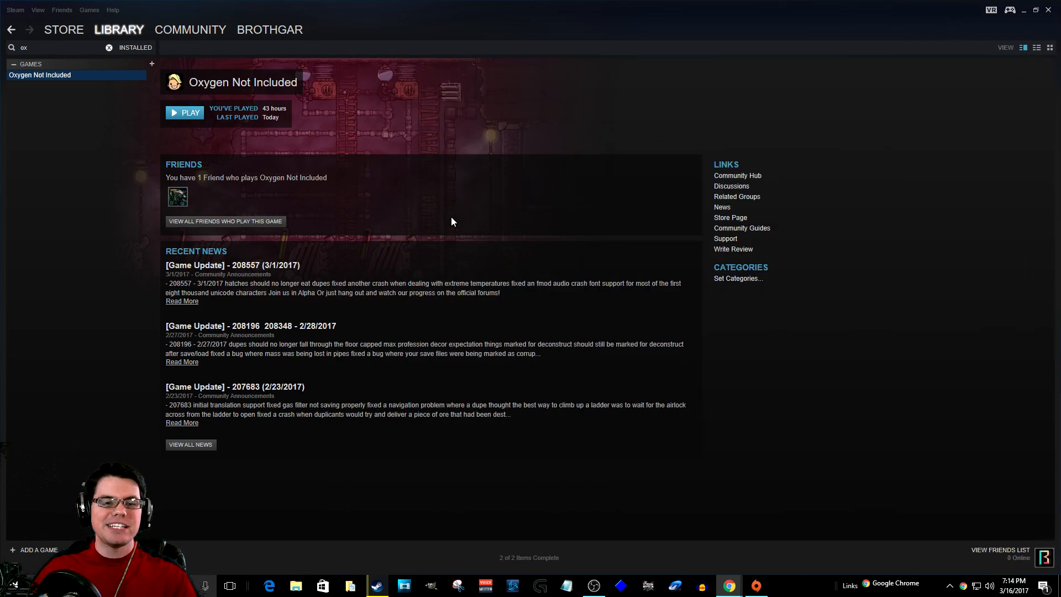
right_click(40, 74)
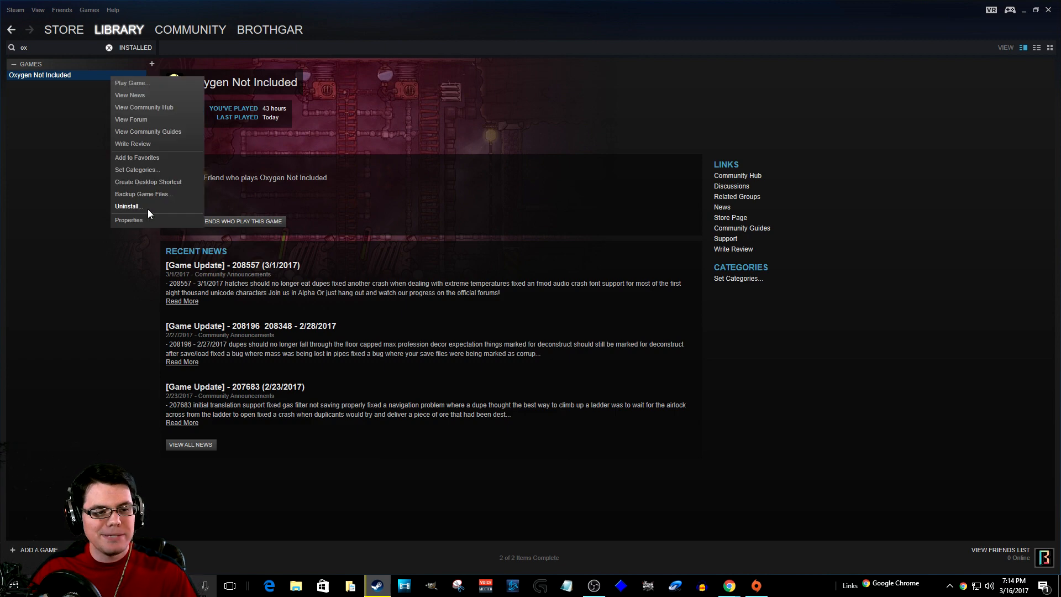
mouse_move(73, 88)
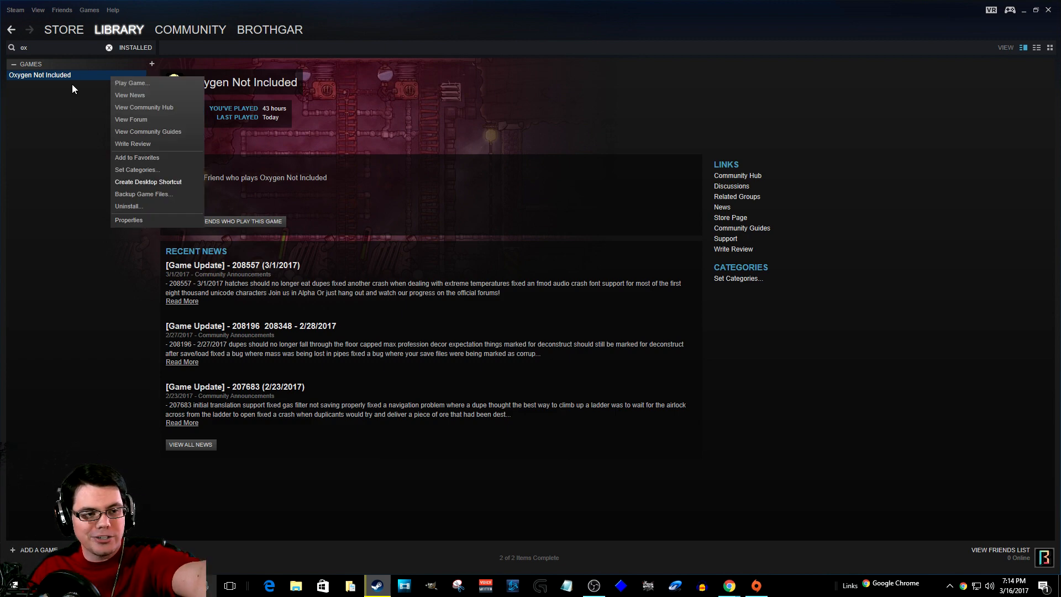
left_click(129, 220)
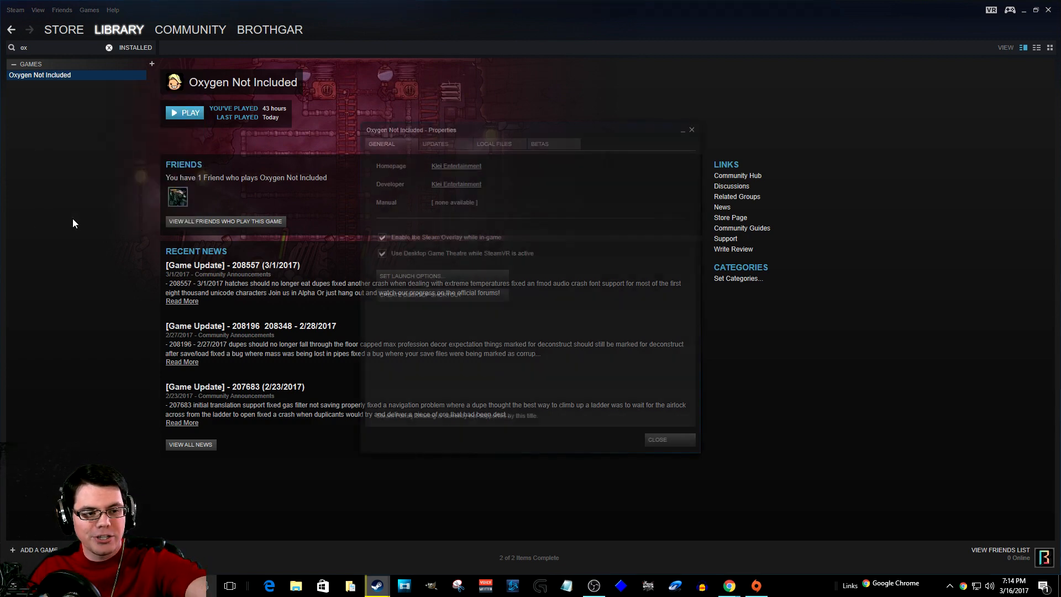
left_click(540, 144)
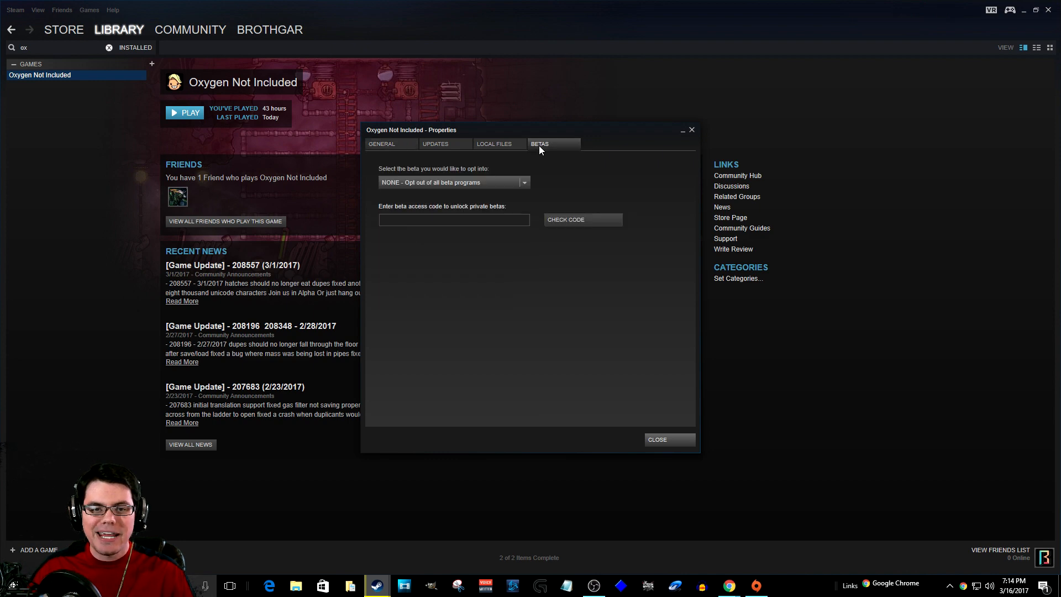
left_click(523, 182)
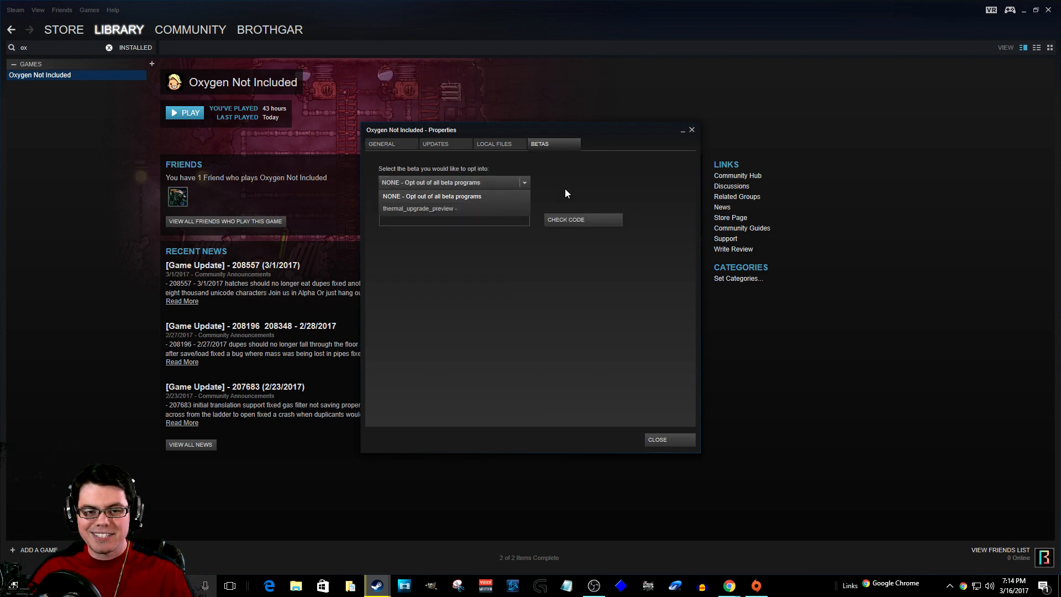
mouse_move(400, 213)
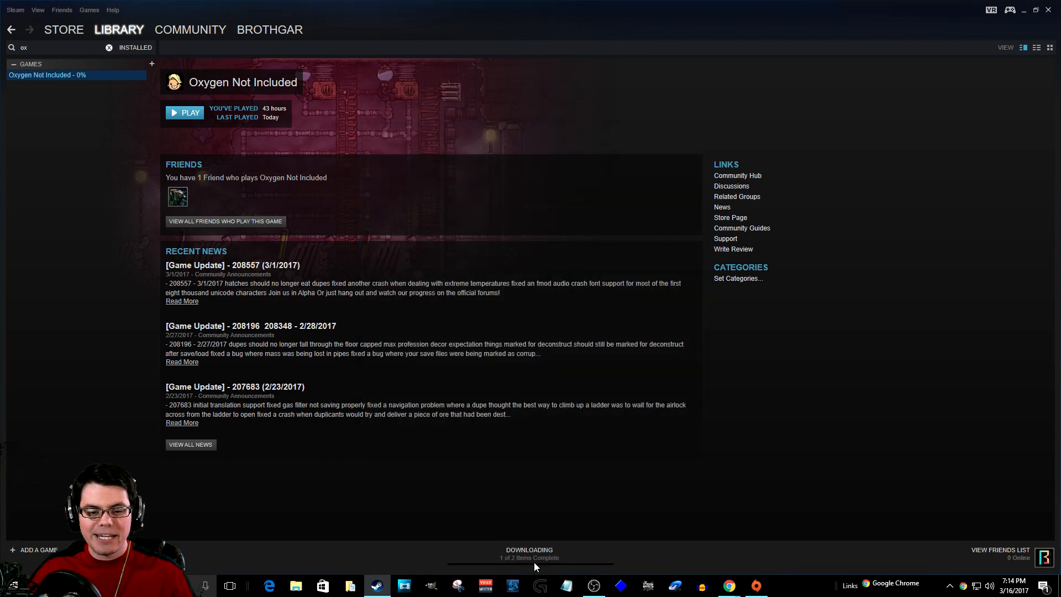
- Let the thermal_upgrade_preview build finish downloading in the Steam library
left_click(530, 553)
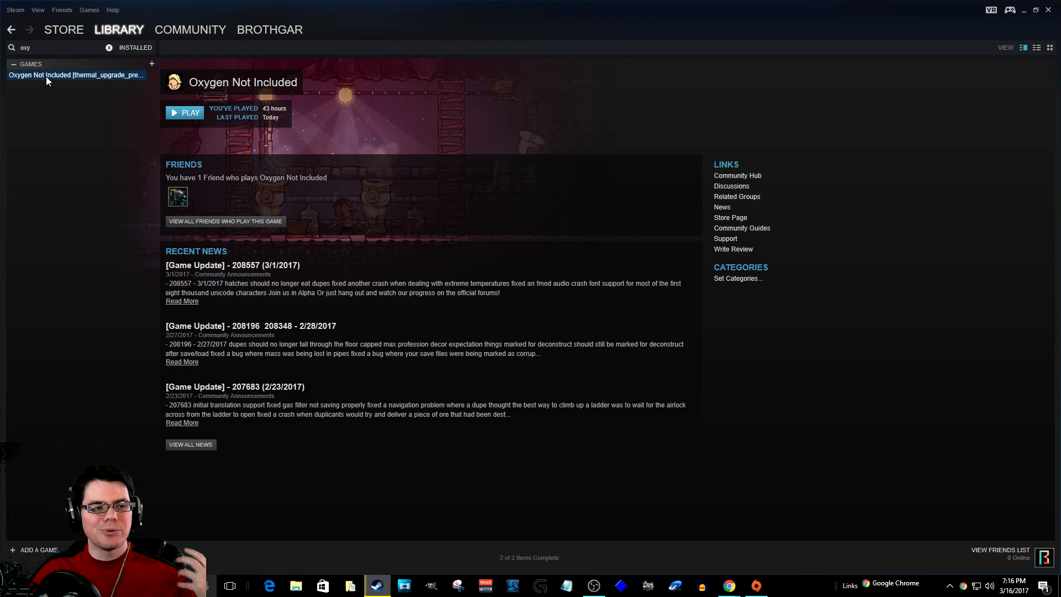
mouse_move(75, 84)
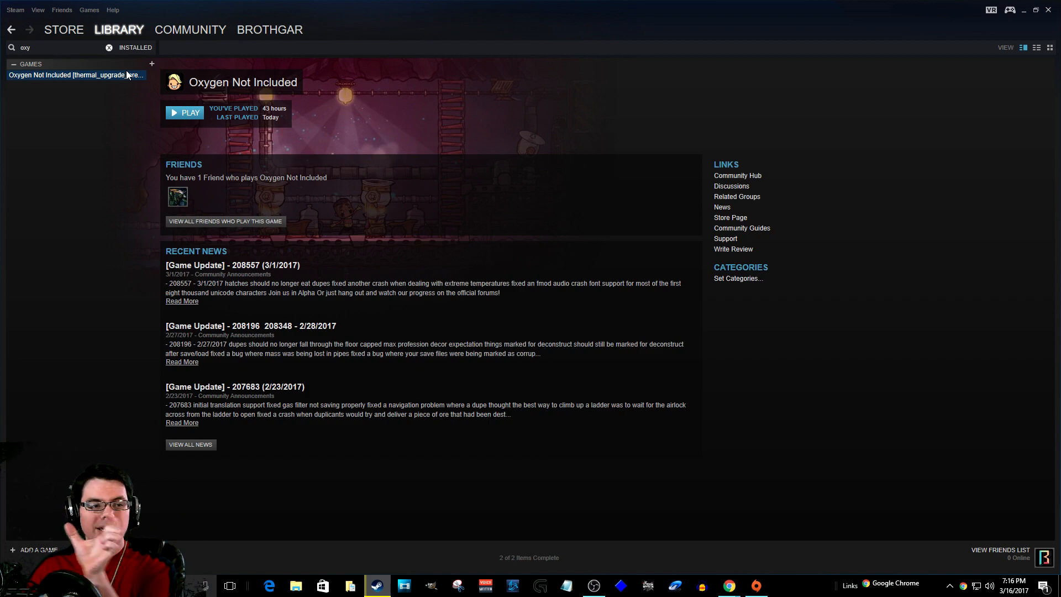
- Launch the Thermal Upgrade build and open the saved games, where the old save is unsupported
left_click(184, 112)
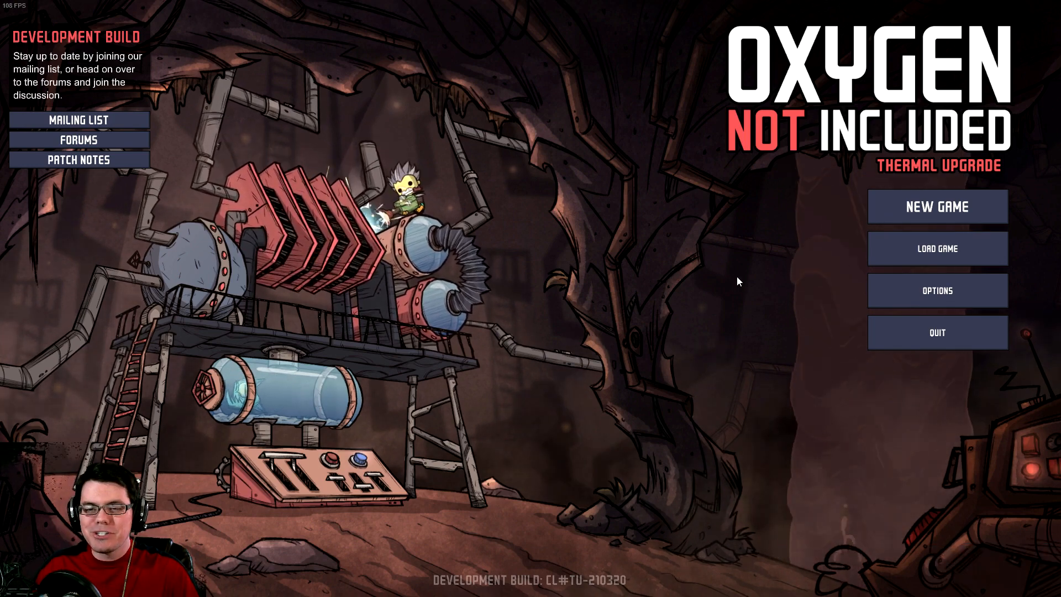
left_click(937, 248)
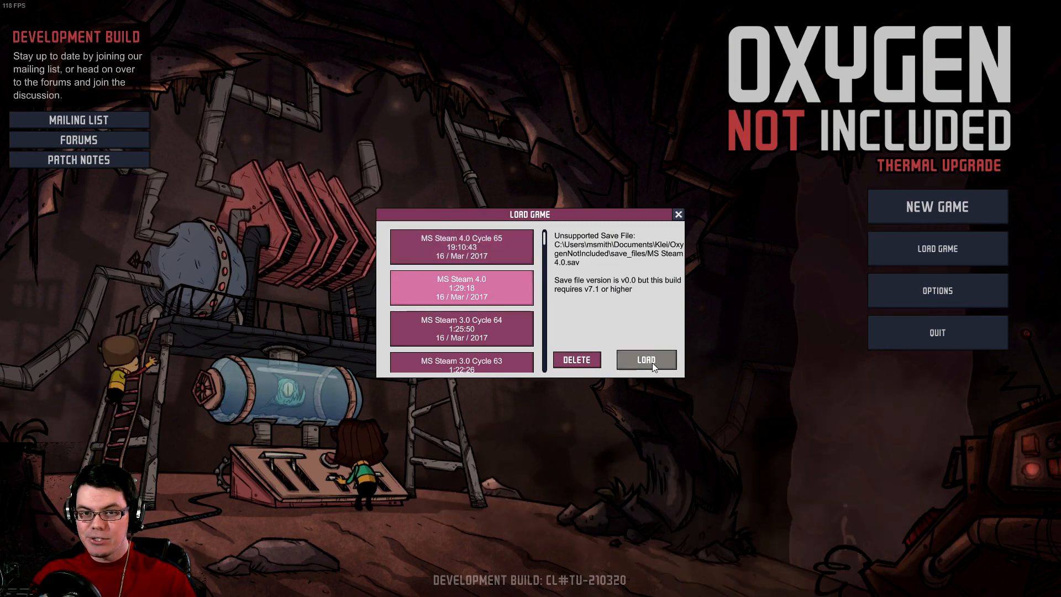
mouse_move(717, 347)
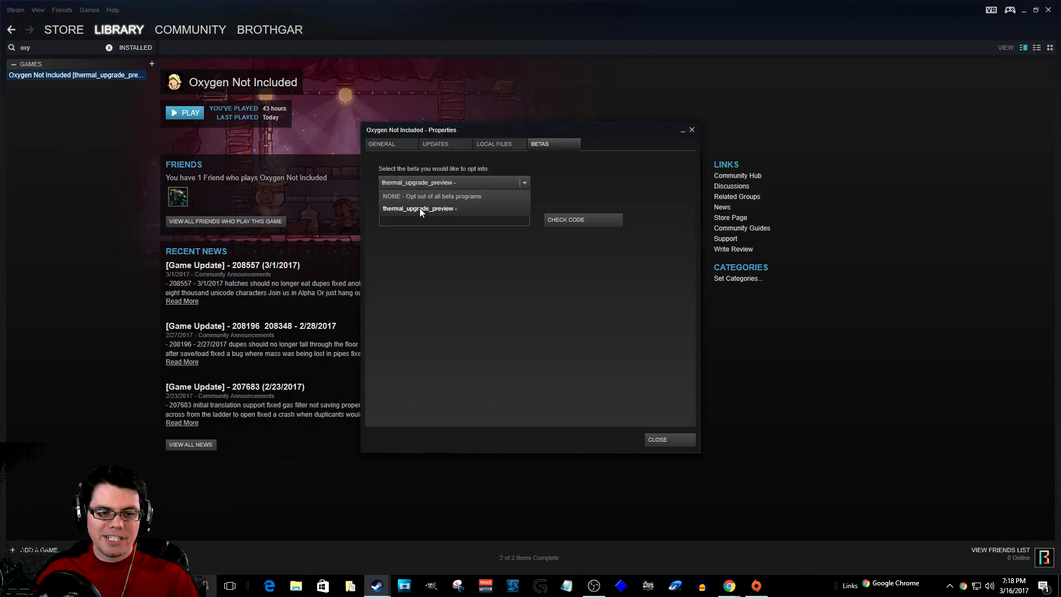
- Select 'NONE - Opt out of all beta programs' and close Properties
left_click(431, 196)
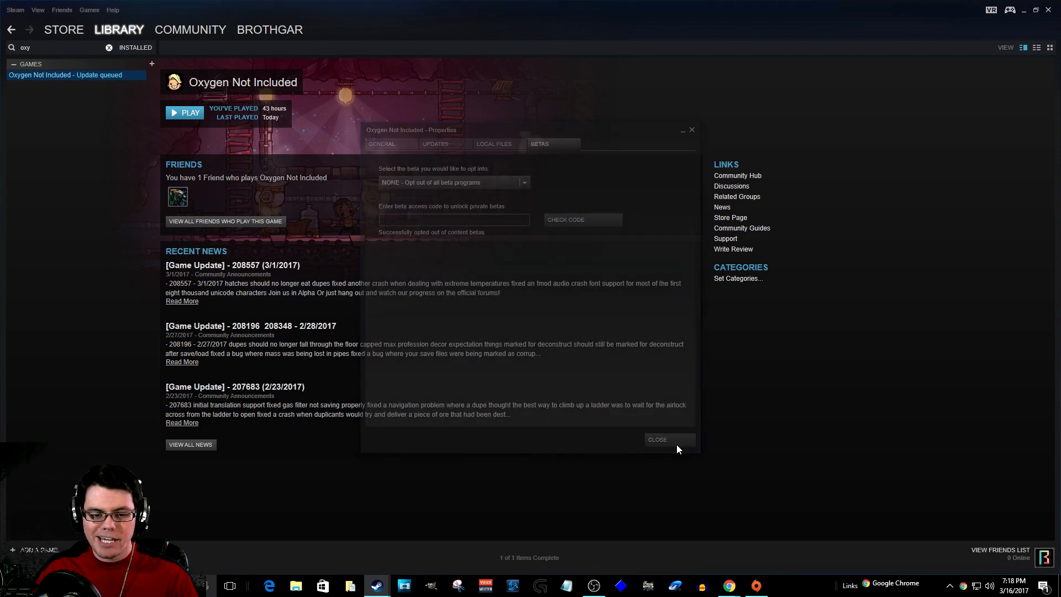
left_click(656, 440)
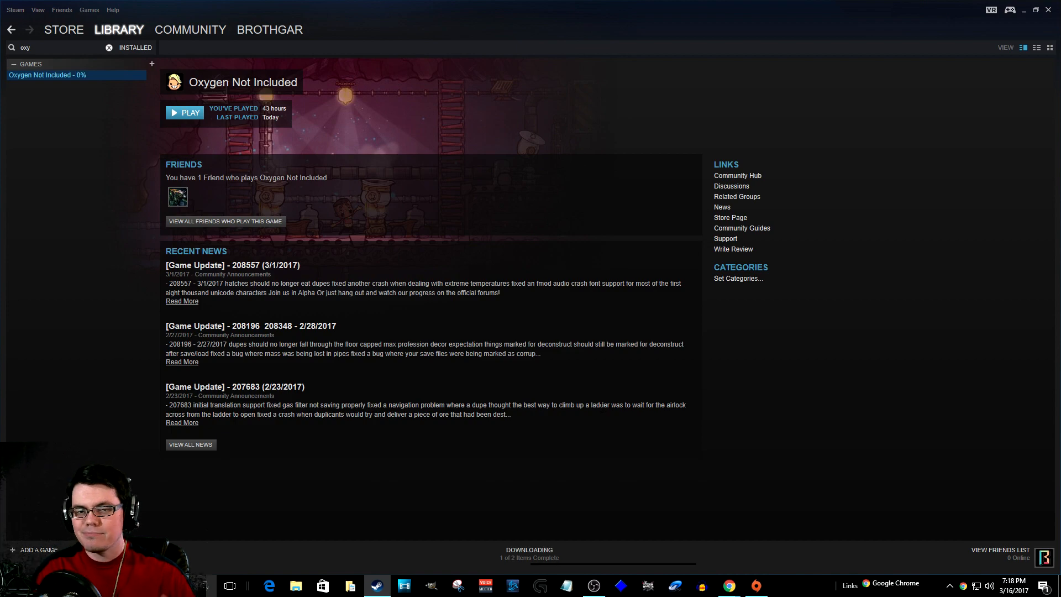
- Launch the regular build, dismiss the welcome message, and resume the Mad Scientists colony
left_click(185, 113)
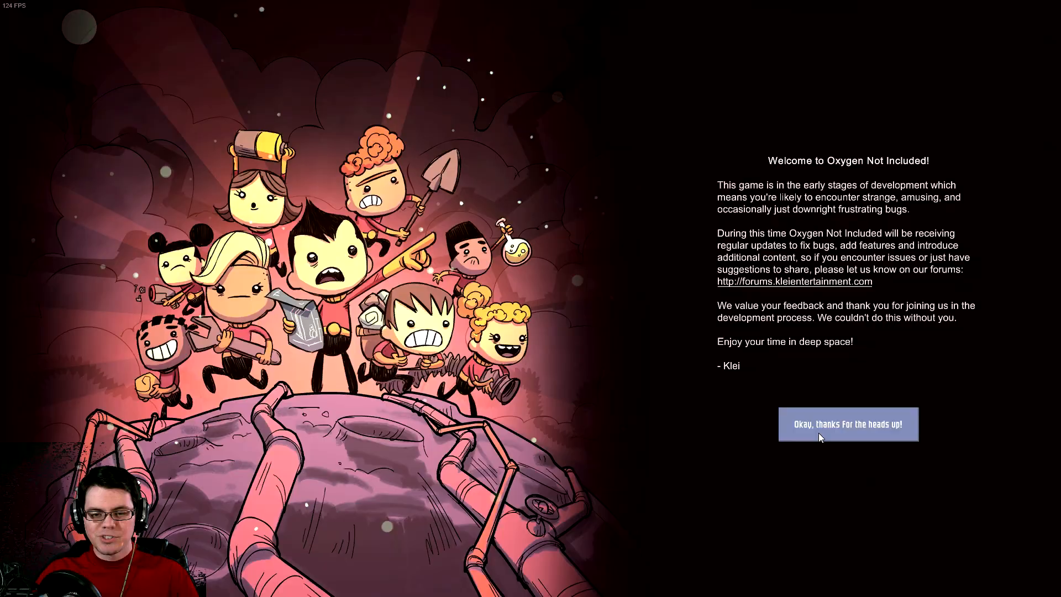
left_click(848, 424)
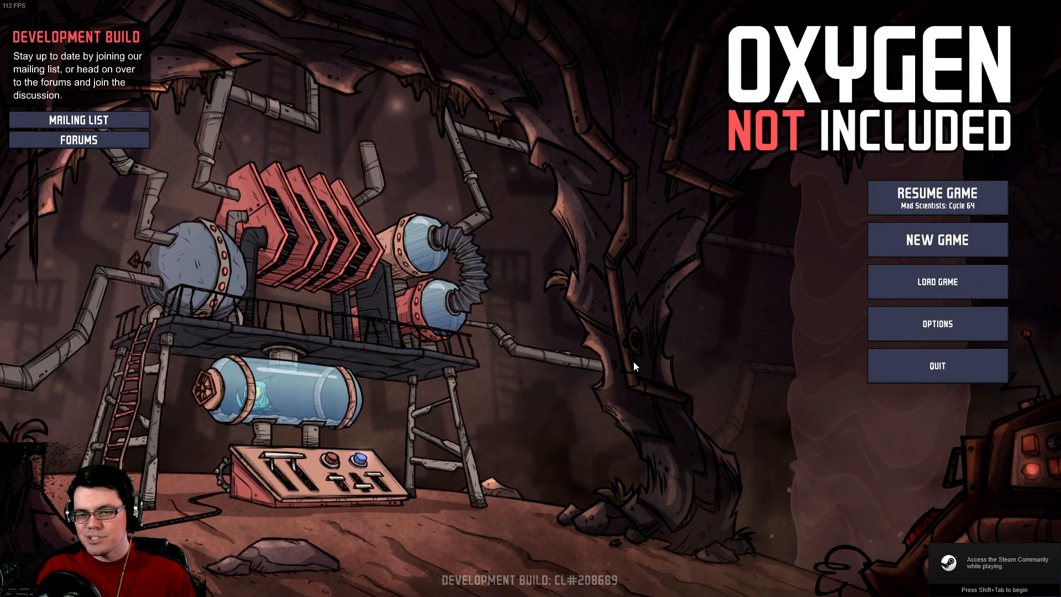
left_click(937, 198)
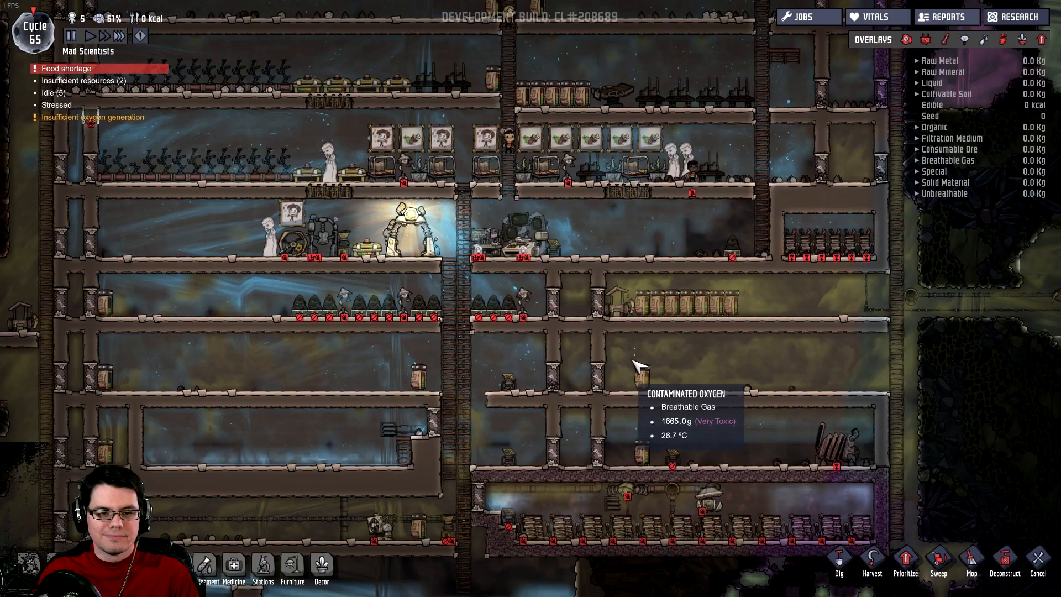
mouse_move(681, 403)
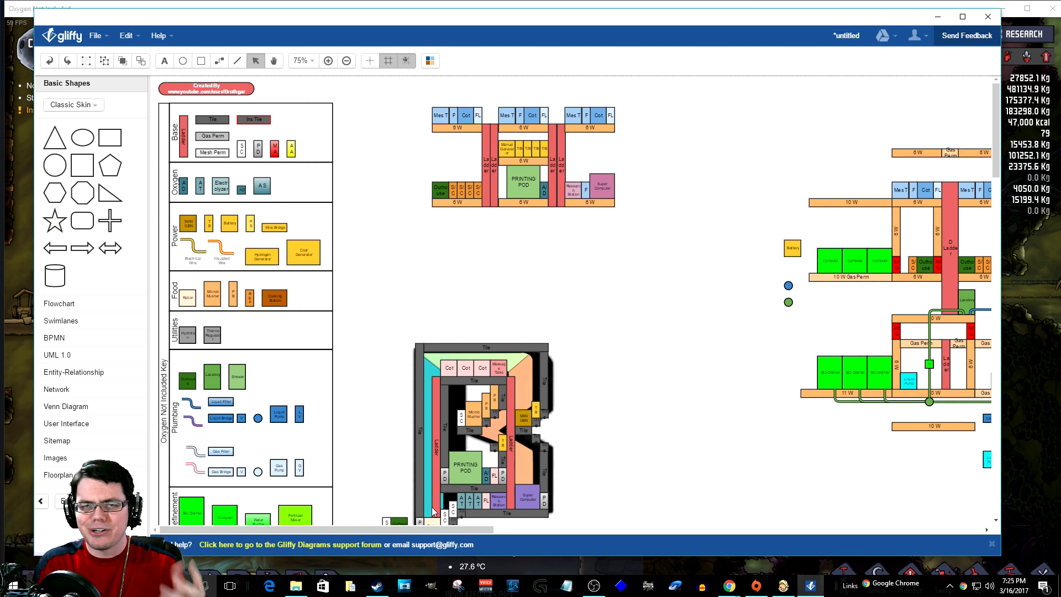
mouse_move(704, 438)
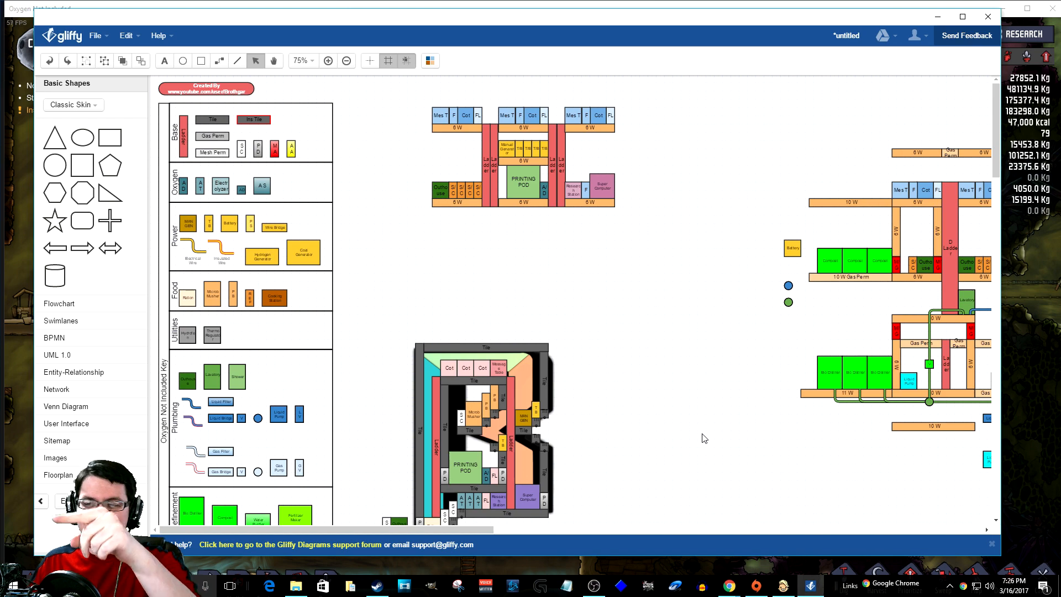
mouse_move(586, 434)
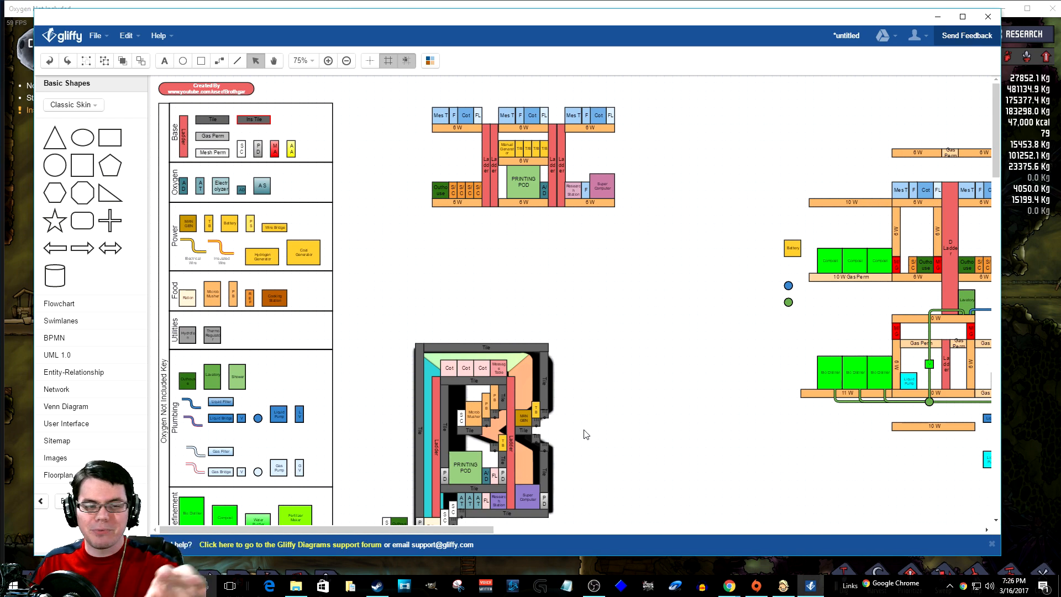
mouse_move(636, 443)
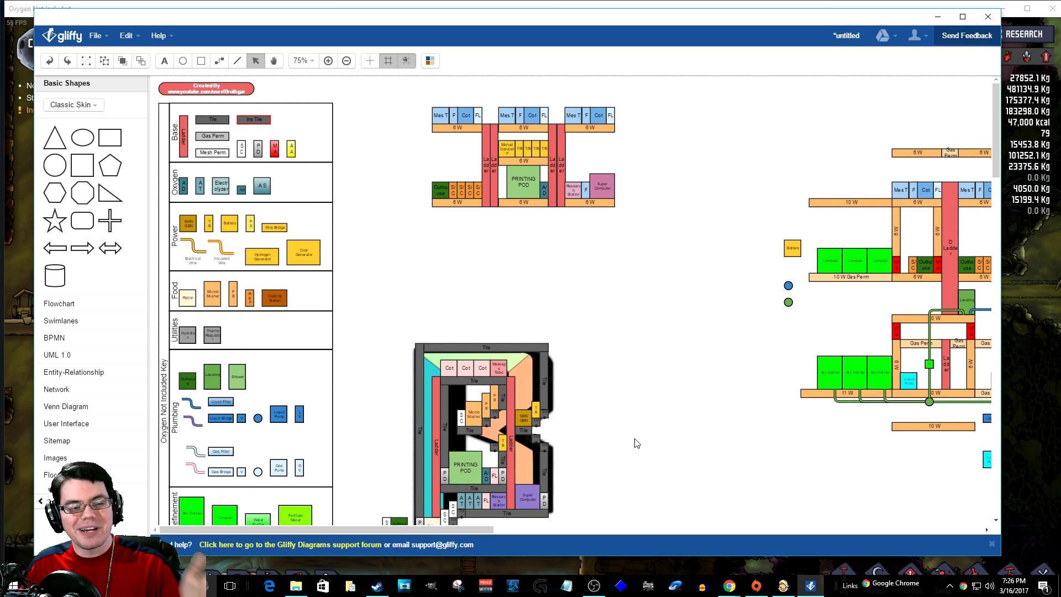
mouse_move(696, 425)
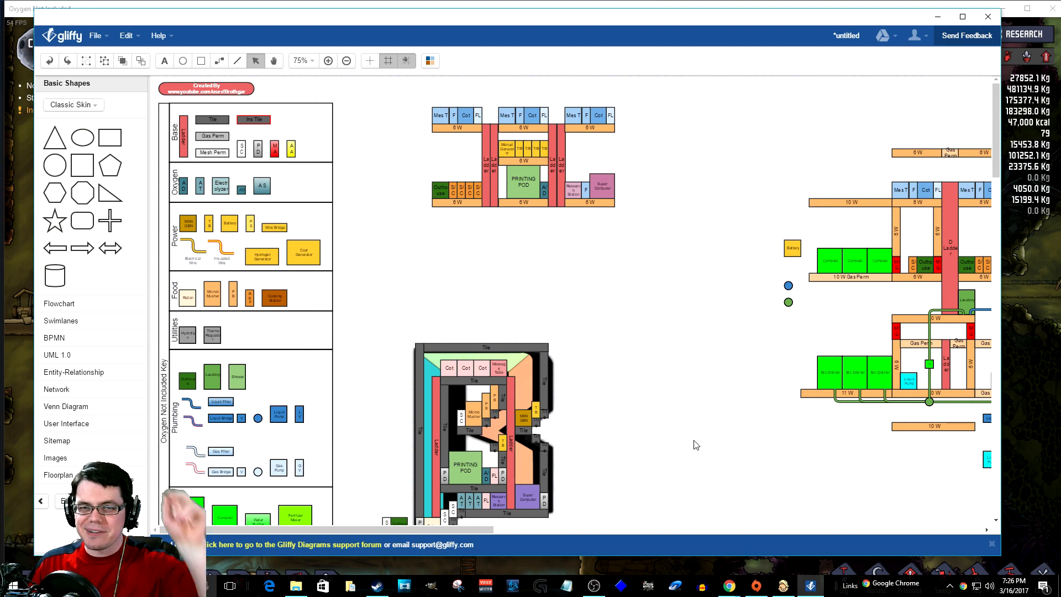
mouse_move(818, 422)
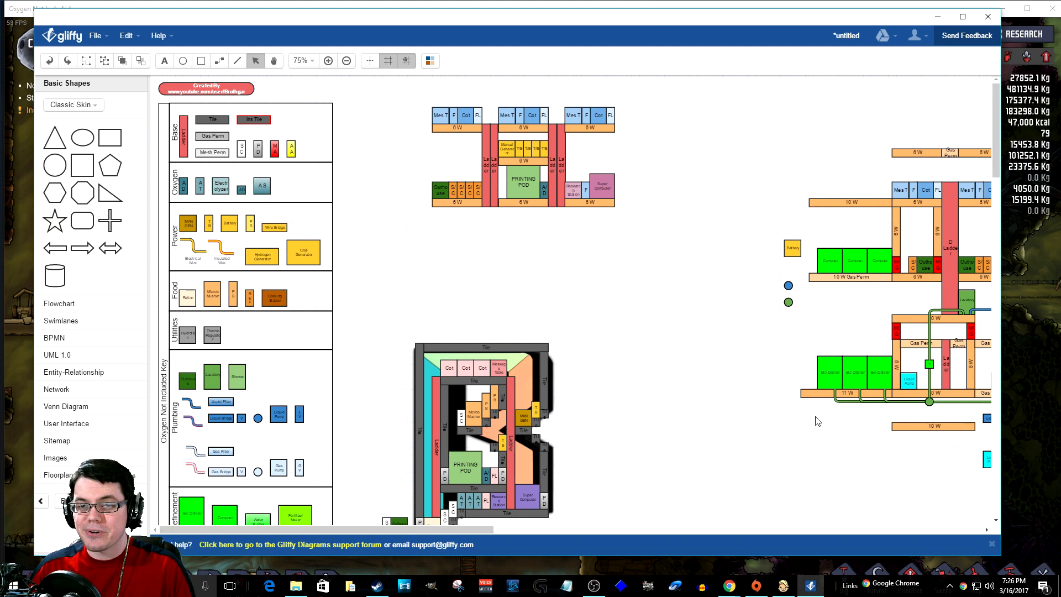